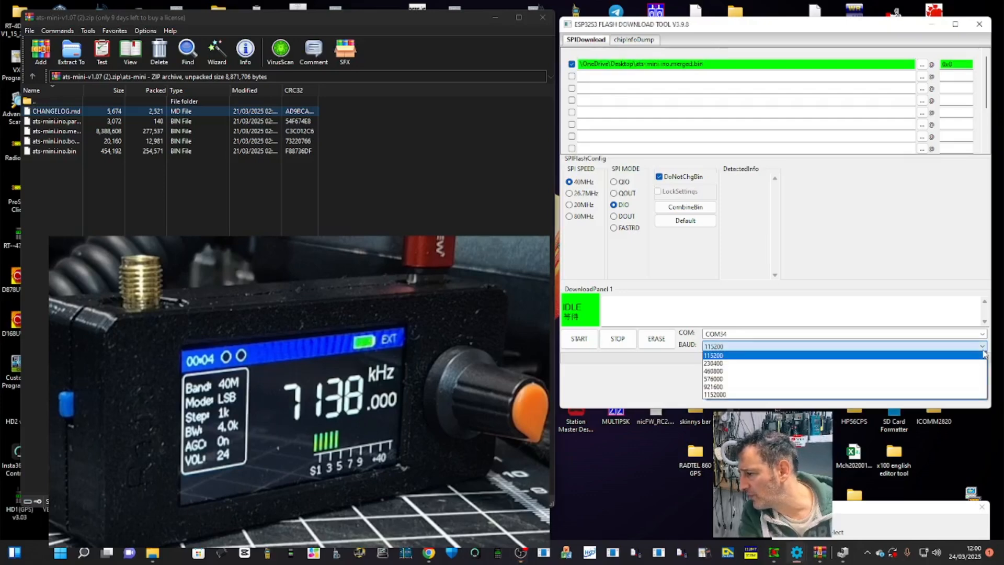
Step: Set BAUD to 115200 and start flashing the merged firmware to COM4
{"action": "left_click", "coordinate": [713, 355]}
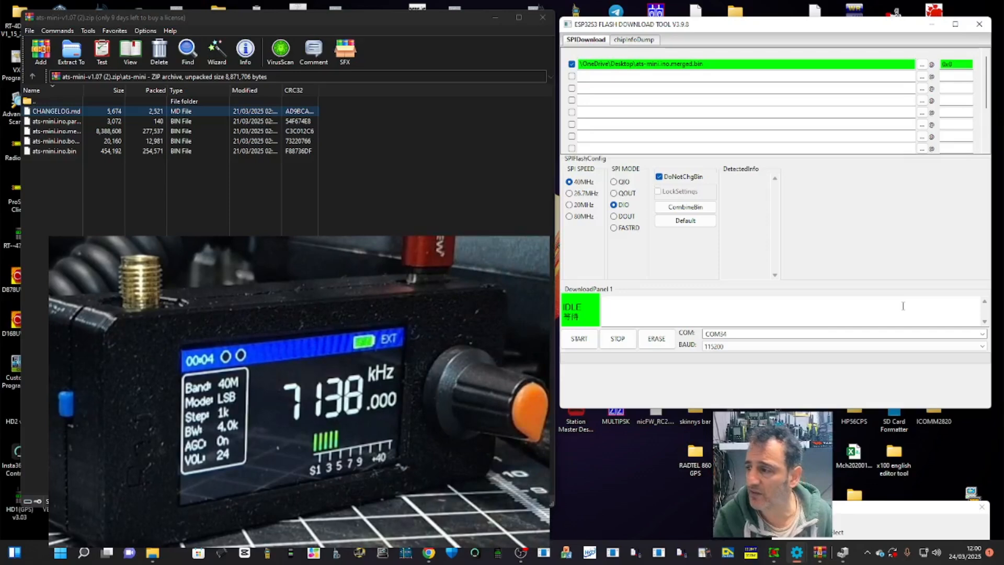
{"action": "left_click", "coordinate": [579, 338]}
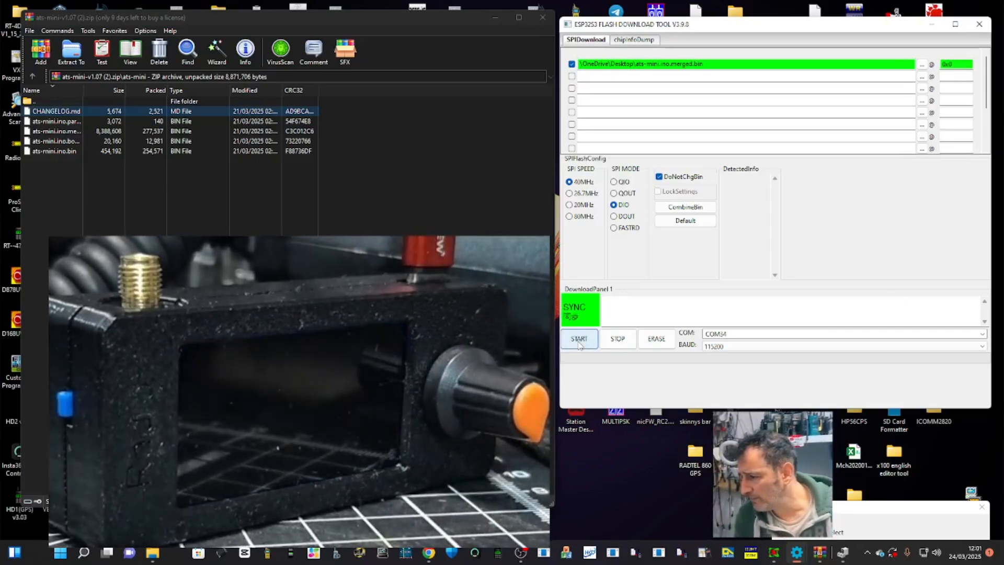
Step: Let the first flash attempt run and acknowledge the download-failed message
{"action": "left_click", "coordinate": [578, 339]}
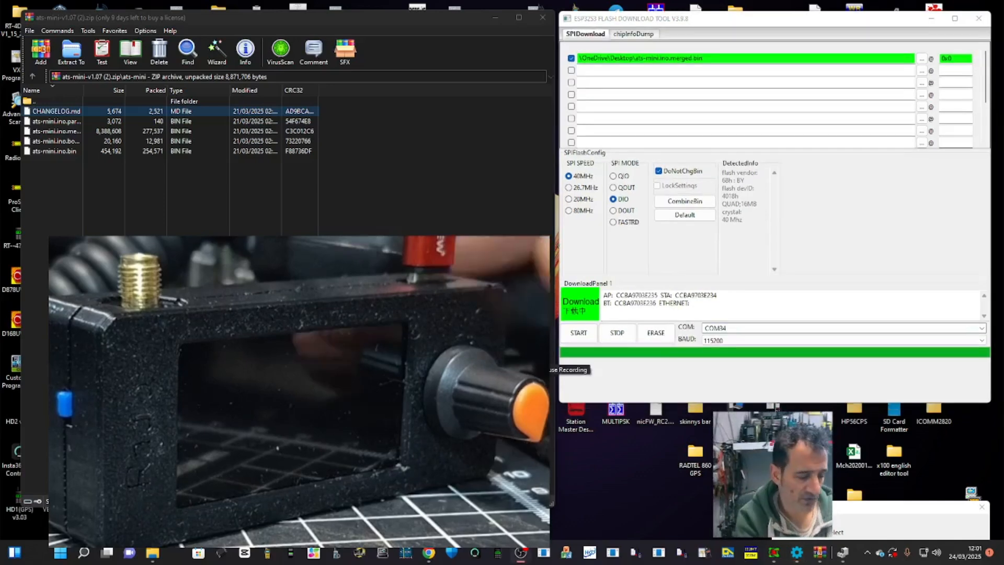
{"action": "left_click", "coordinate": [581, 301]}
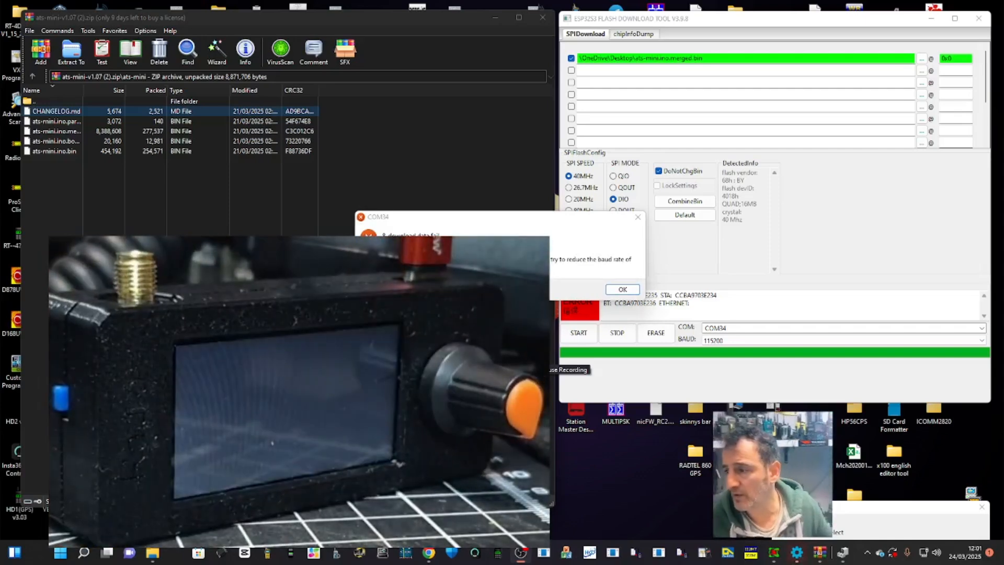
{"action": "left_click", "coordinate": [620, 288]}
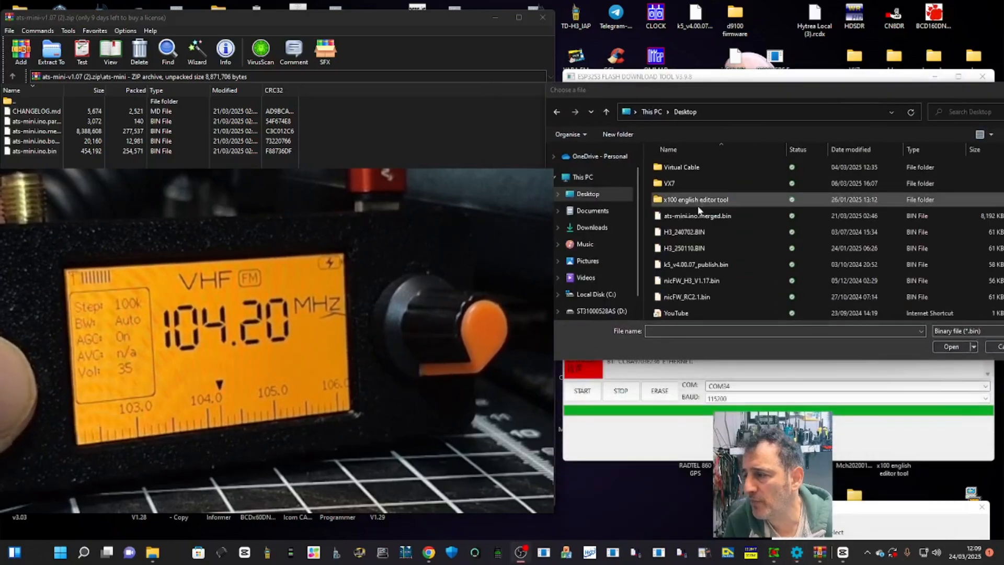
Step: Select ats-mini.ino.merged.bin from the Desktop as the file to flash
{"action": "left_click", "coordinate": [697, 216]}
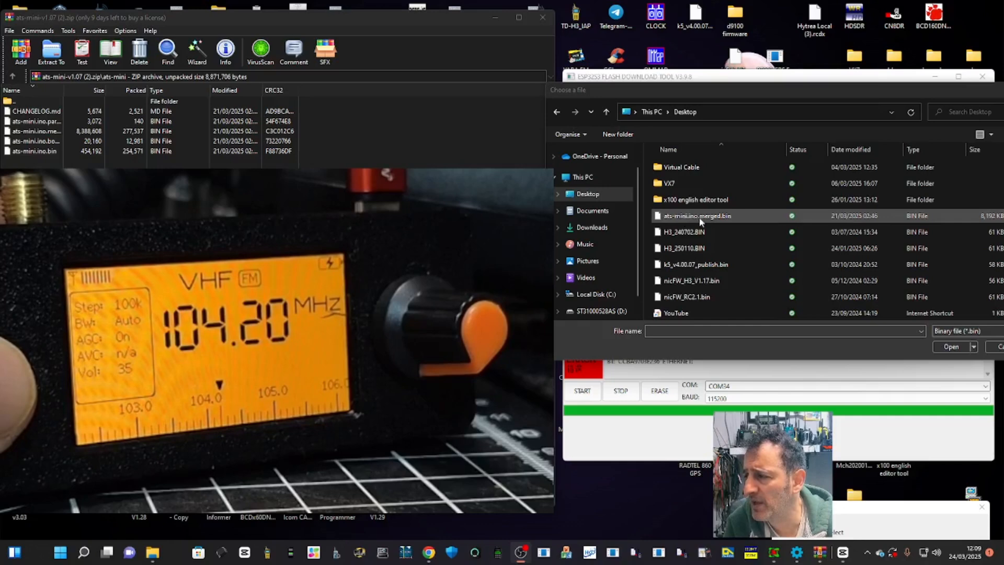